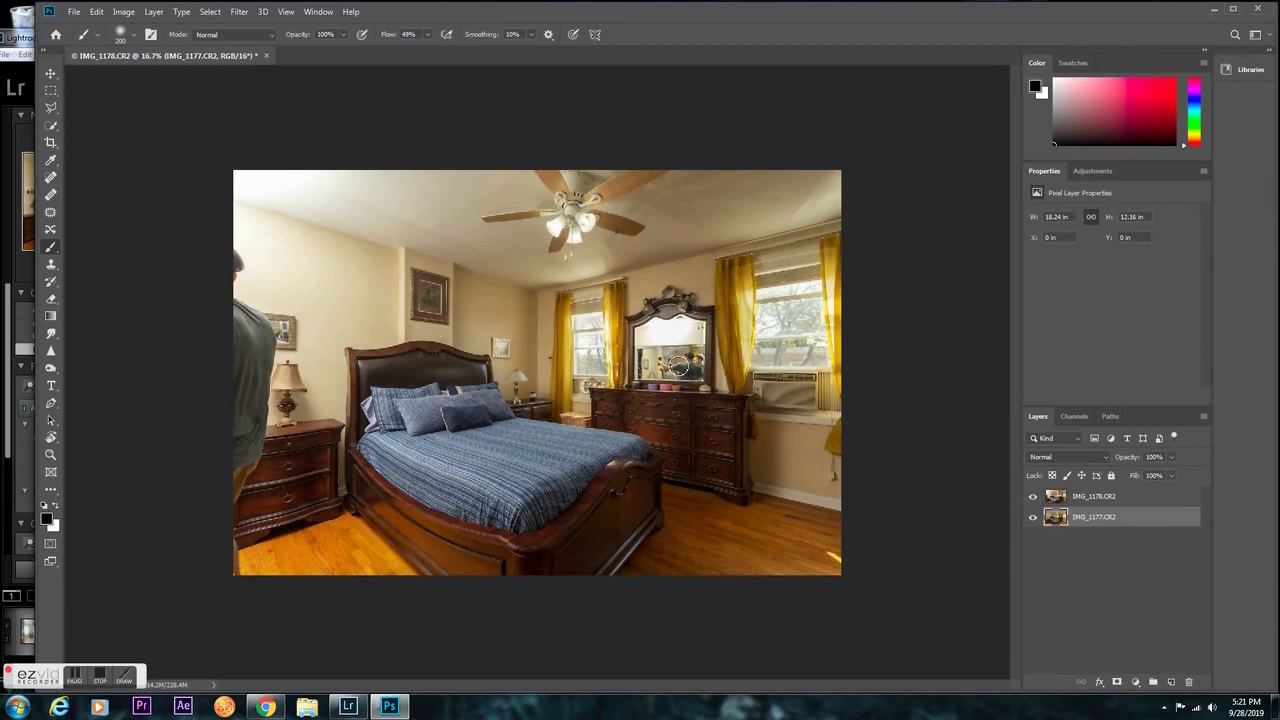
Make the top flash-exposure layer active in the Layers panel
{"action": "left_click", "coordinate": [1094, 496]}
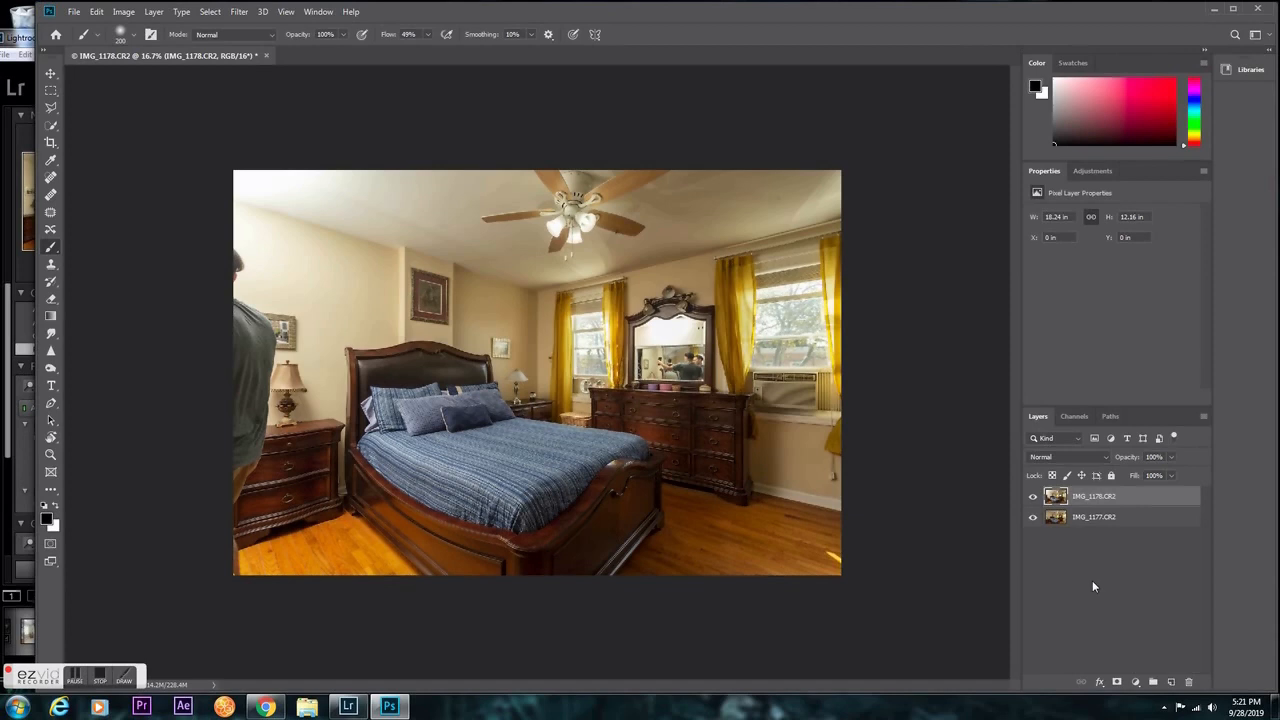